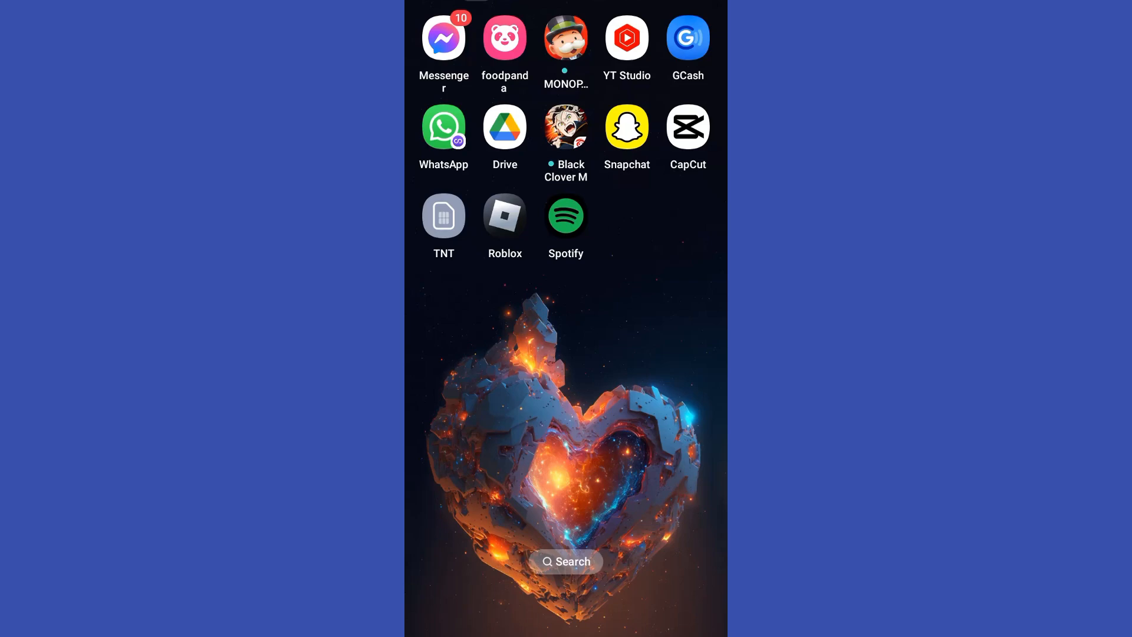
Step: Launch Spotify from the home screen and open Today's Top Hits
left_click(565, 217)
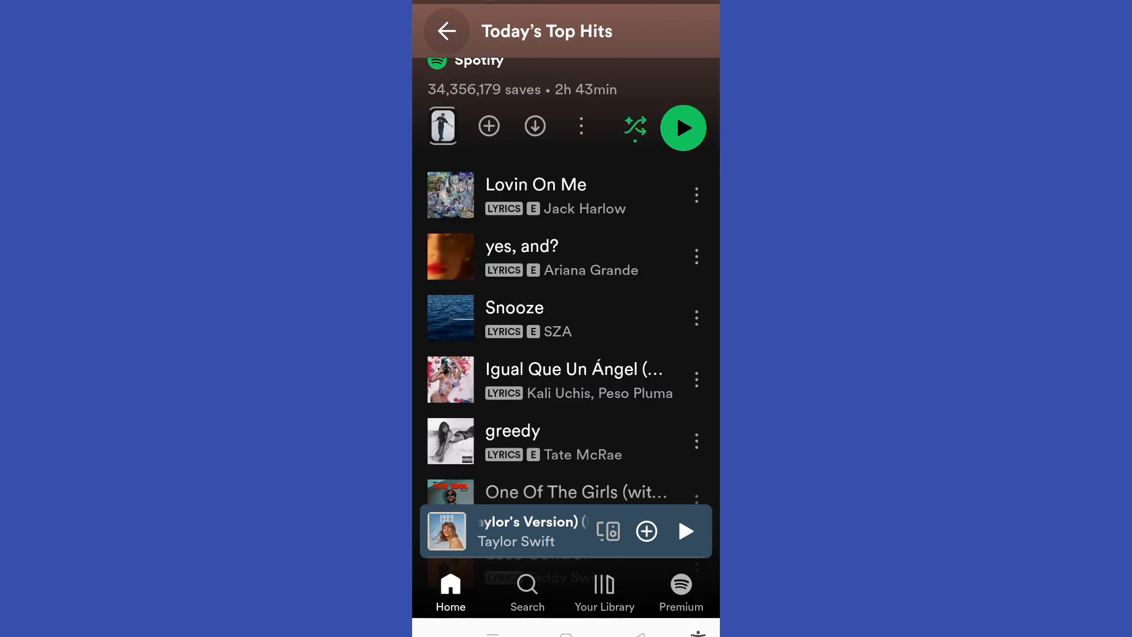
Step: Scroll Today's Top Hits and play Tyla's "Water"
scroll("down", 3)
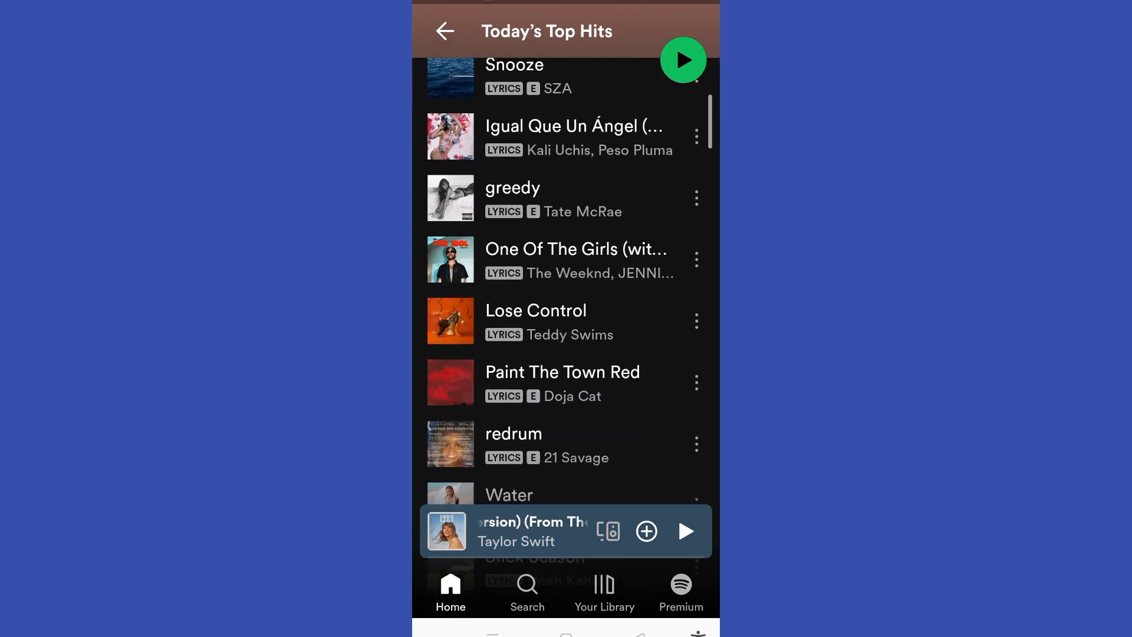
scroll("down", 3)
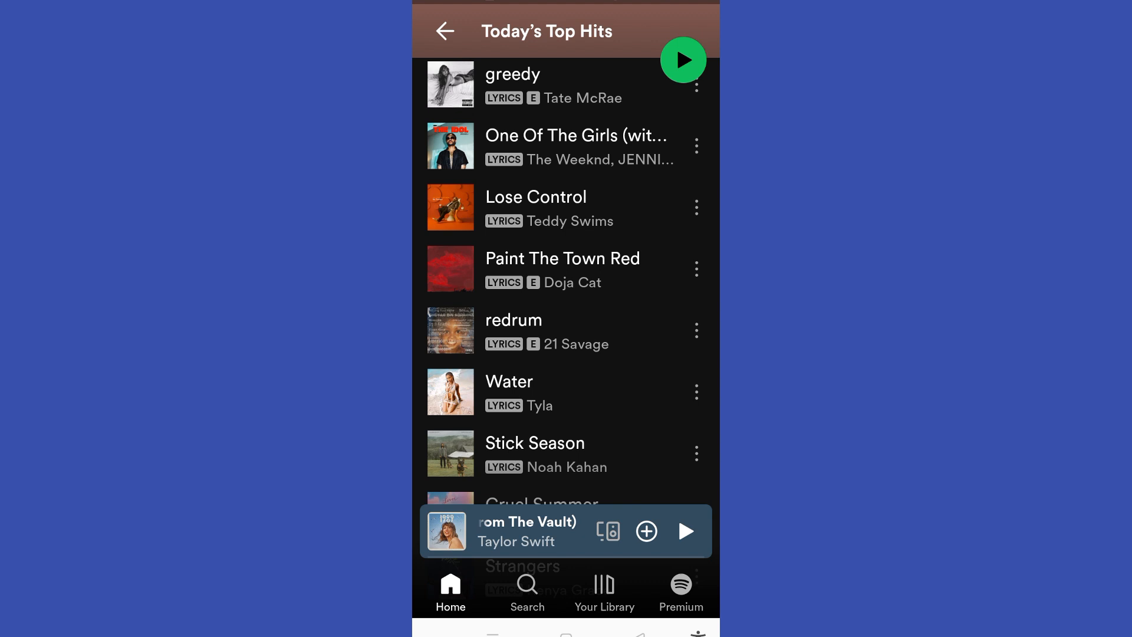
left_click(509, 381)
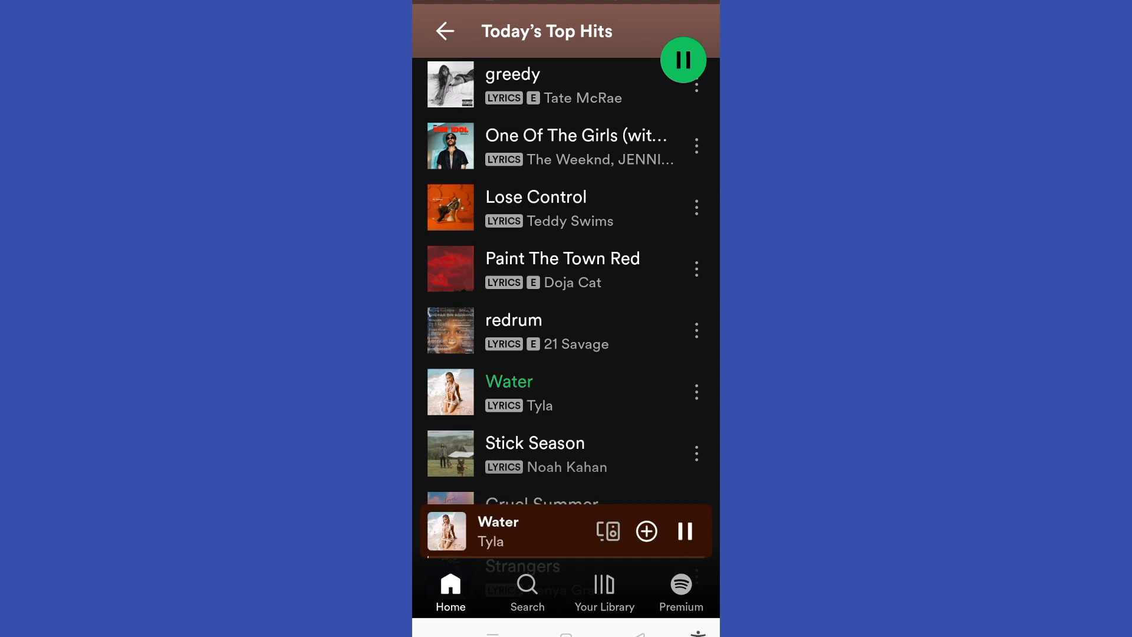
scroll("down", 3)
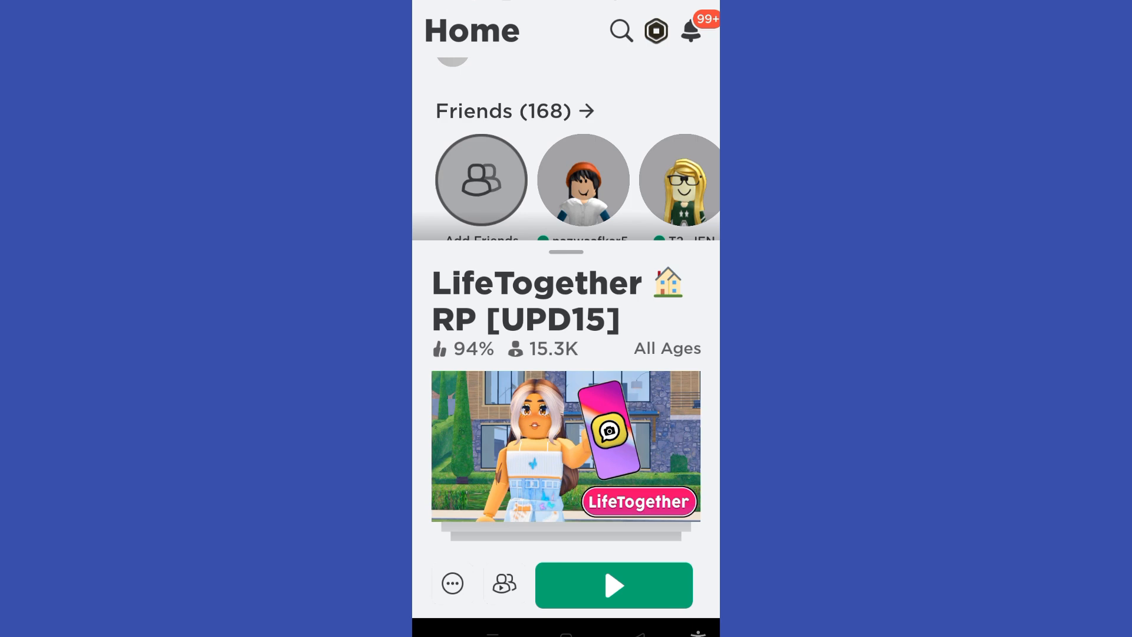
Step: Launch LifeTogether RP [UPD15] in Roblox while "Water" keeps playing
scroll("down", 3)
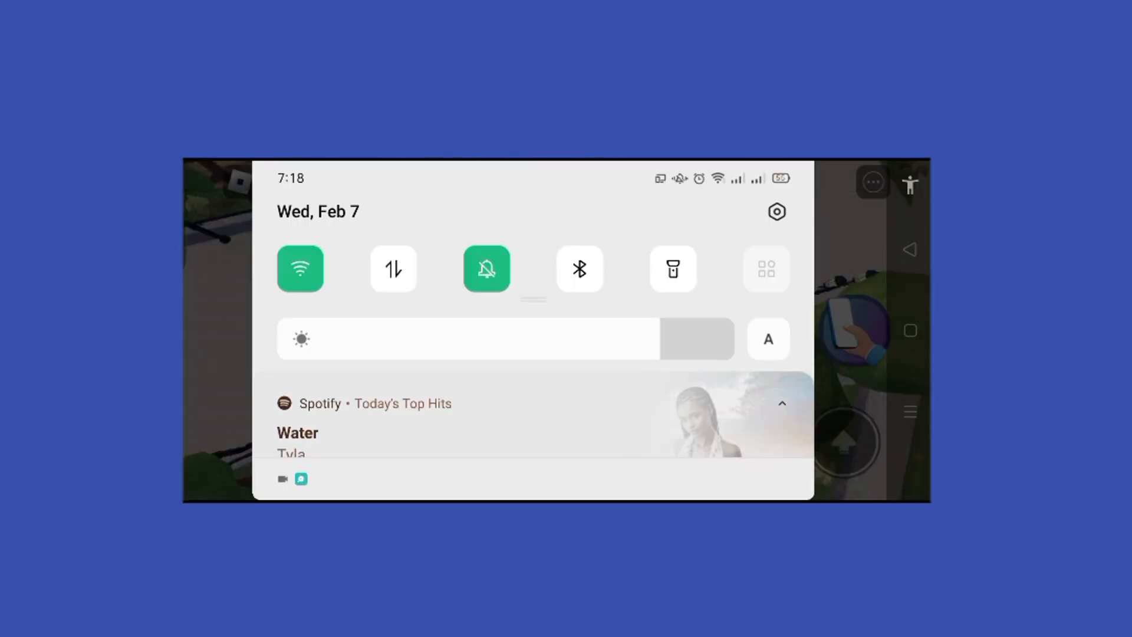
Step: Expand Spotify's media notification for "Water" in the notification shade
left_click(782, 403)
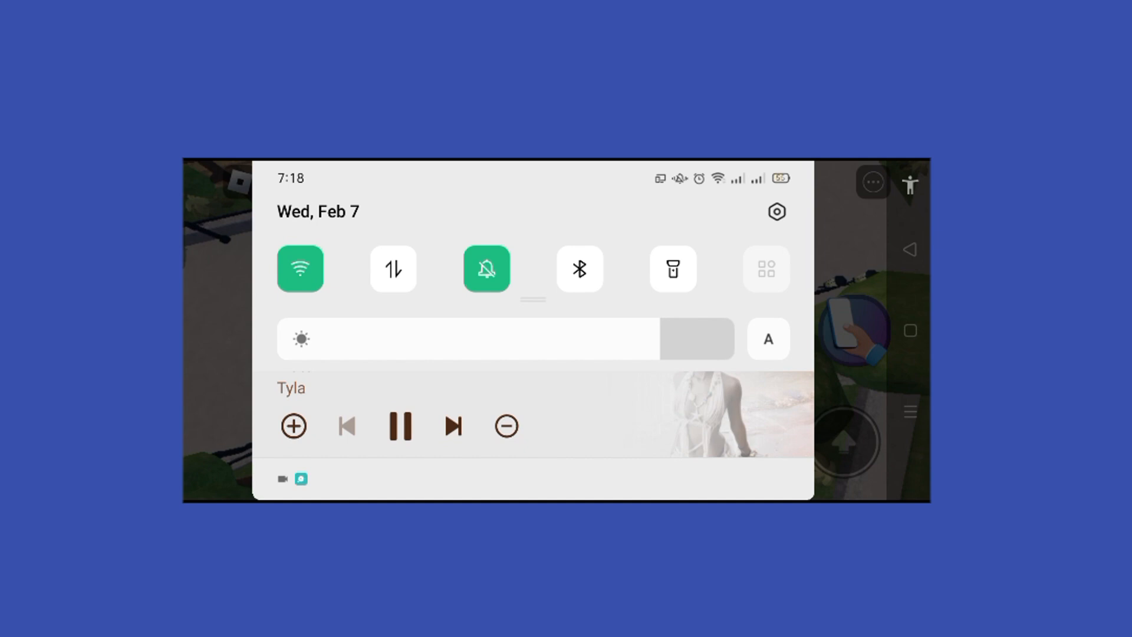